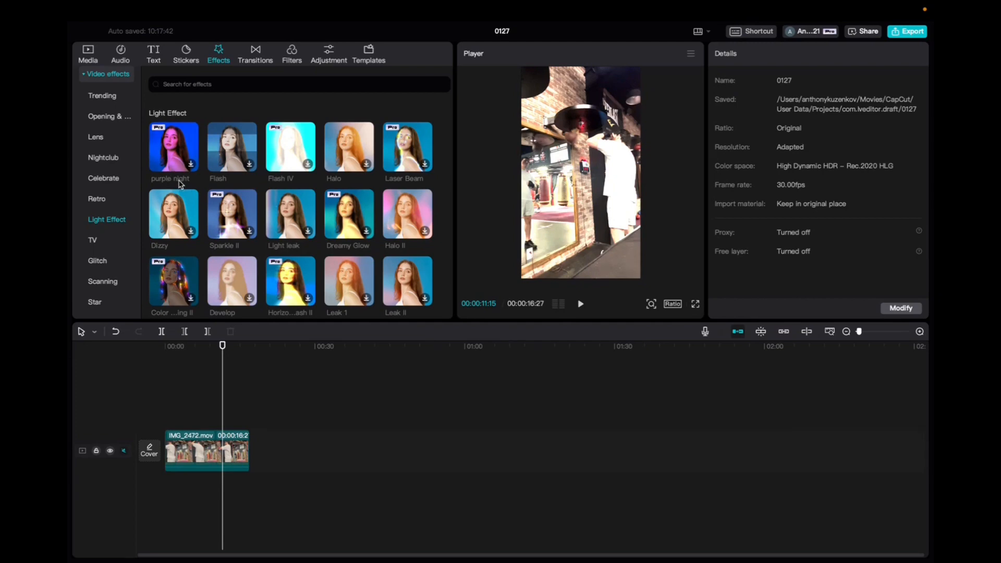
pyautogui.moveTo(174, 147)
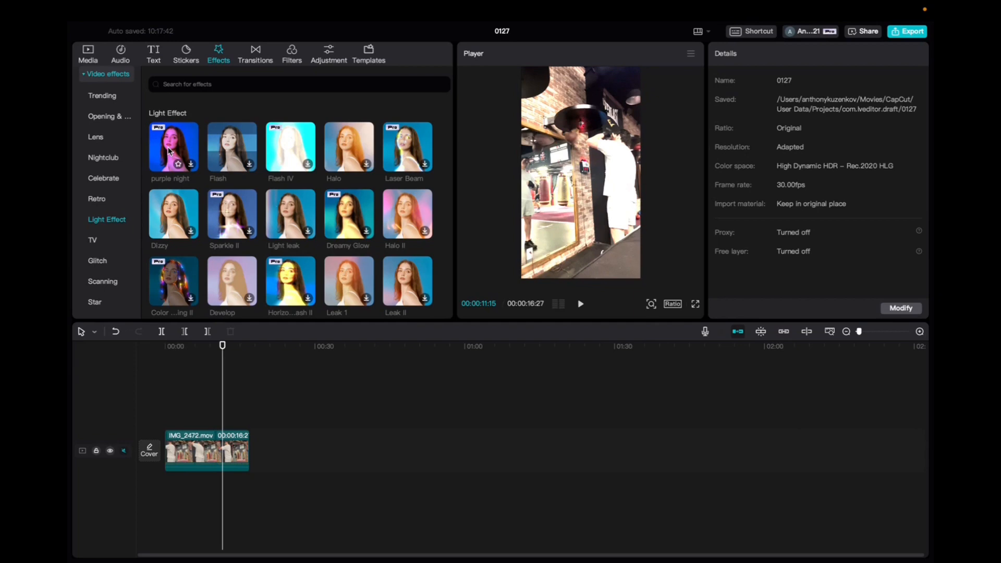
pyautogui.click(190, 164)
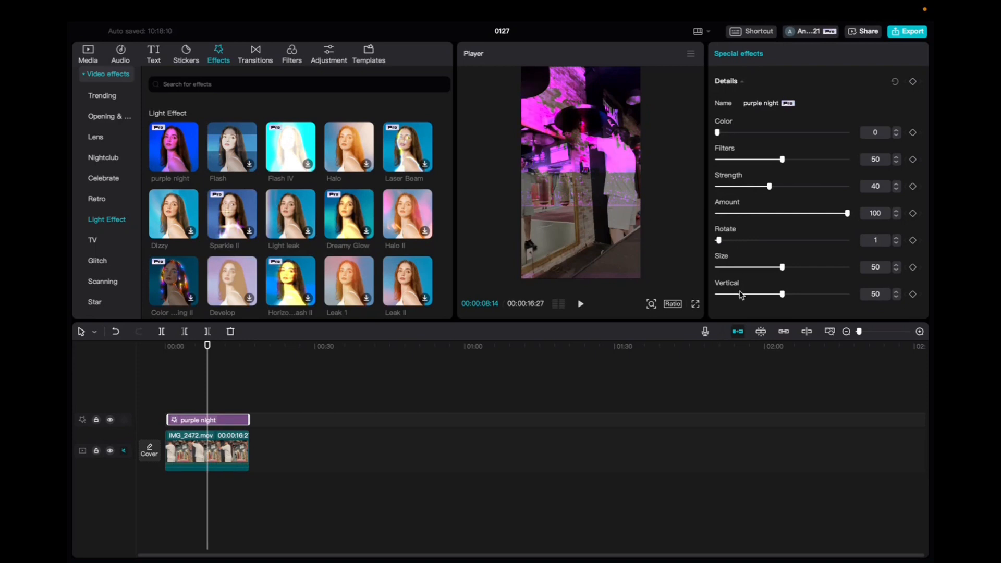
pyautogui.moveTo(852, 170)
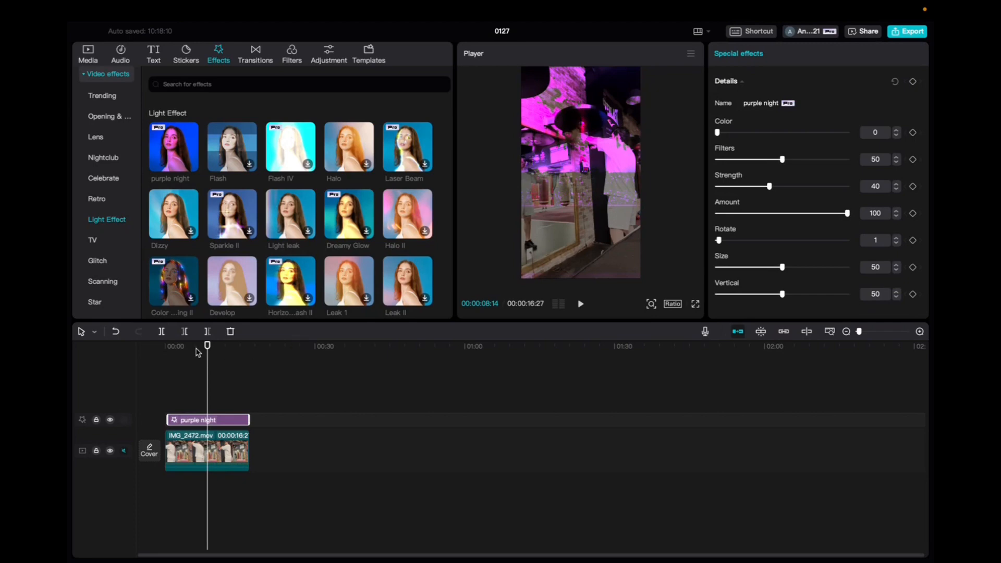
pyautogui.click(579, 303)
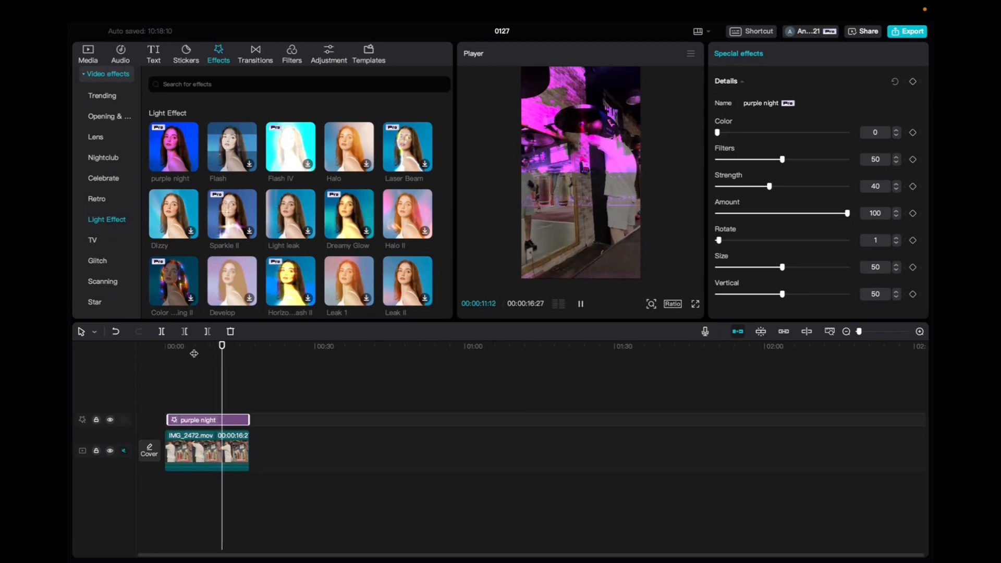
pyautogui.click(580, 303)
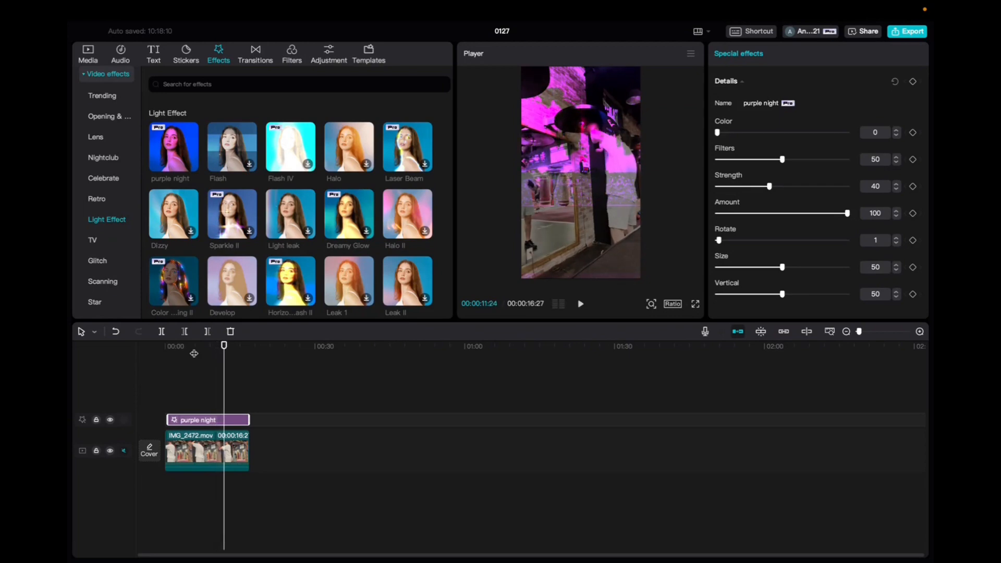